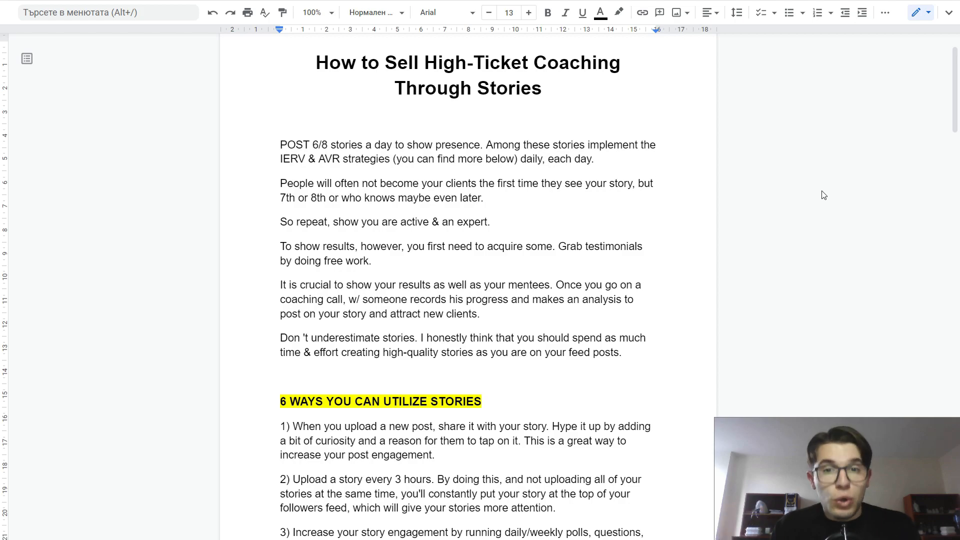
Scroll to the 6 WAYS YOU CAN UTILIZE STORIES section with tips 1-4 visible.
click(656, 183)
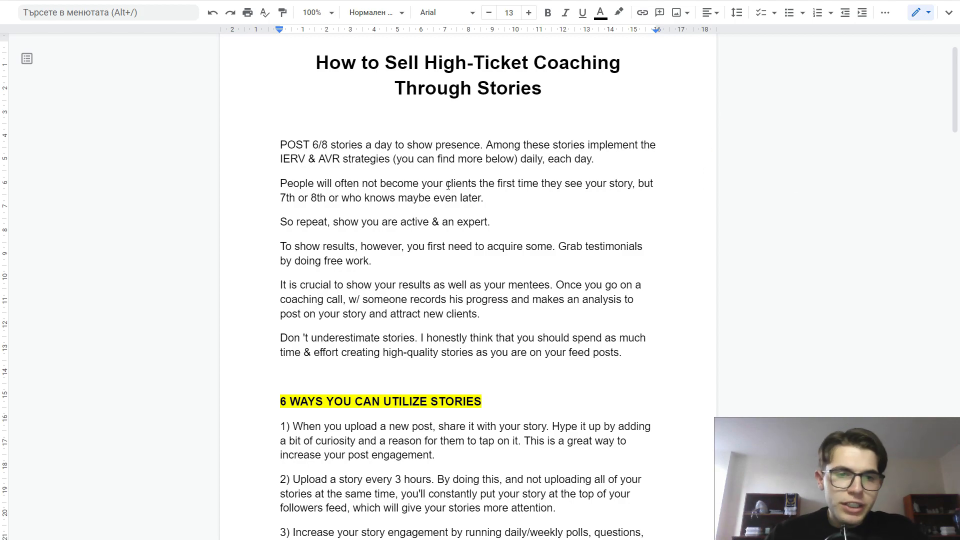
scroll(down, 3)
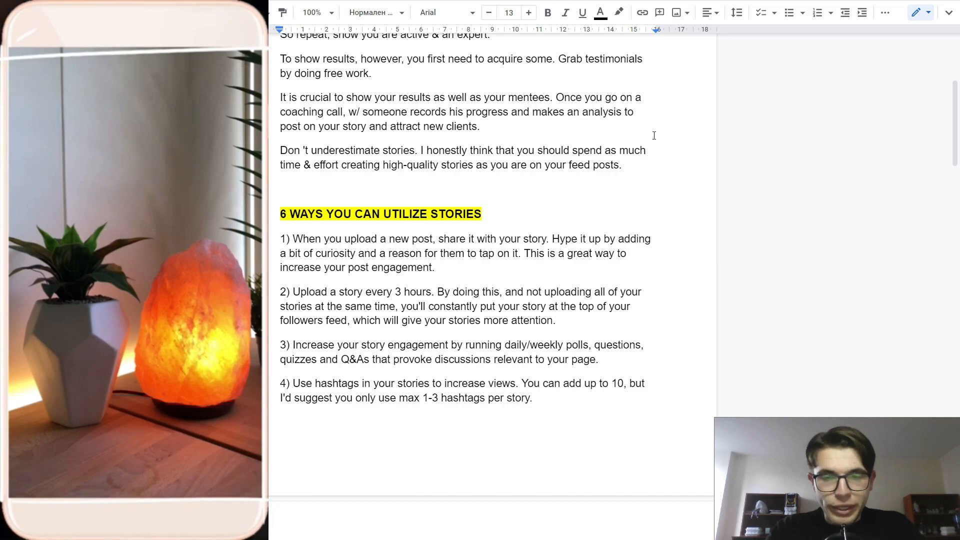
Scroll to tips 5 and 6 and the WHEN SHOULD YOU UPLOAD YOUR CONTENT heading.
scroll(down, 3)
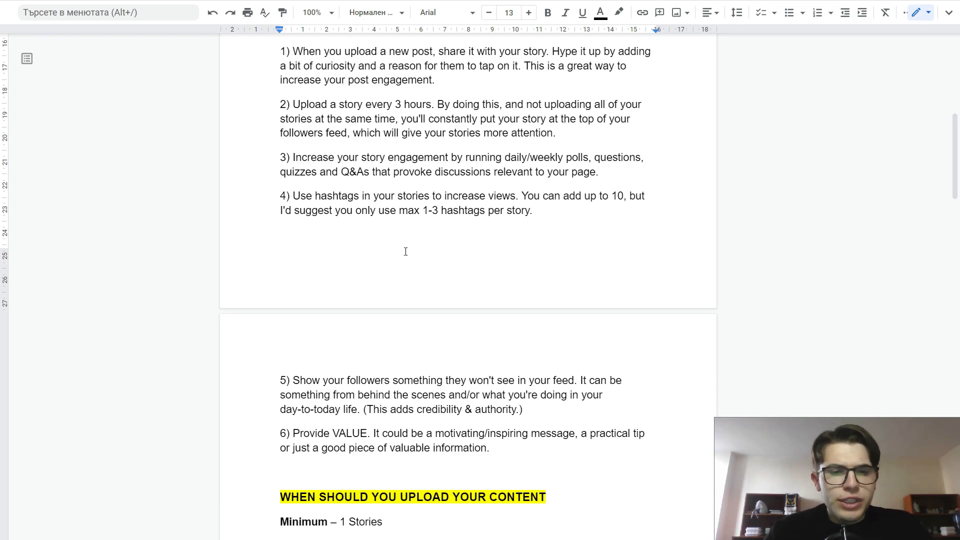
Scroll to the minimum, optimum and maximum story counts and the STORY SELLING STRATEGIES heading.
scroll(down, 3)
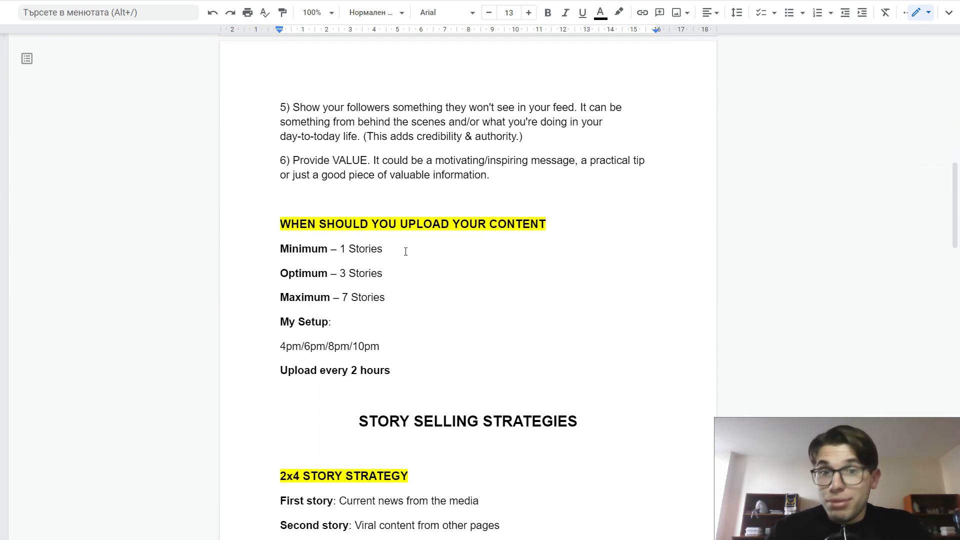
scroll(down, 3)
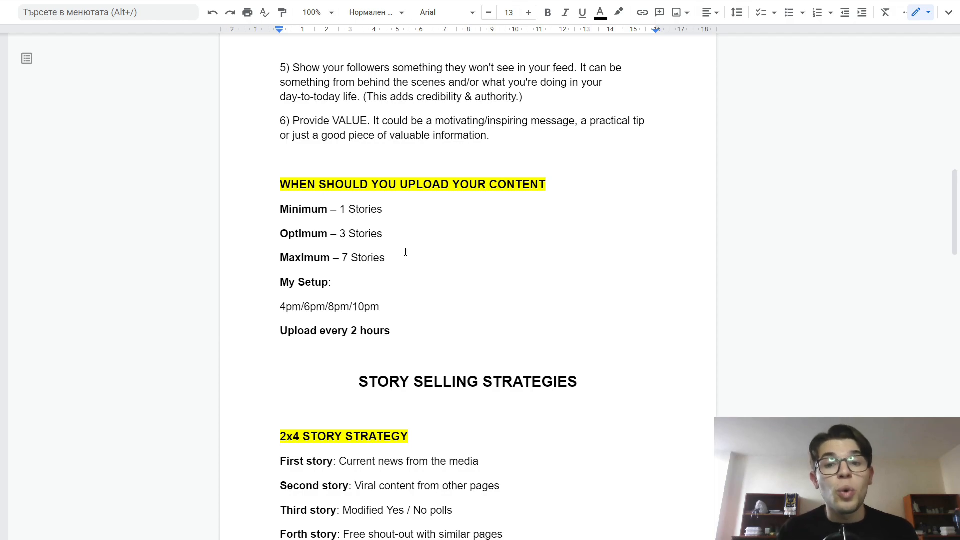
Scroll to the 2x4 STORY STRATEGY list showing all four story types.
scroll(down, 3)
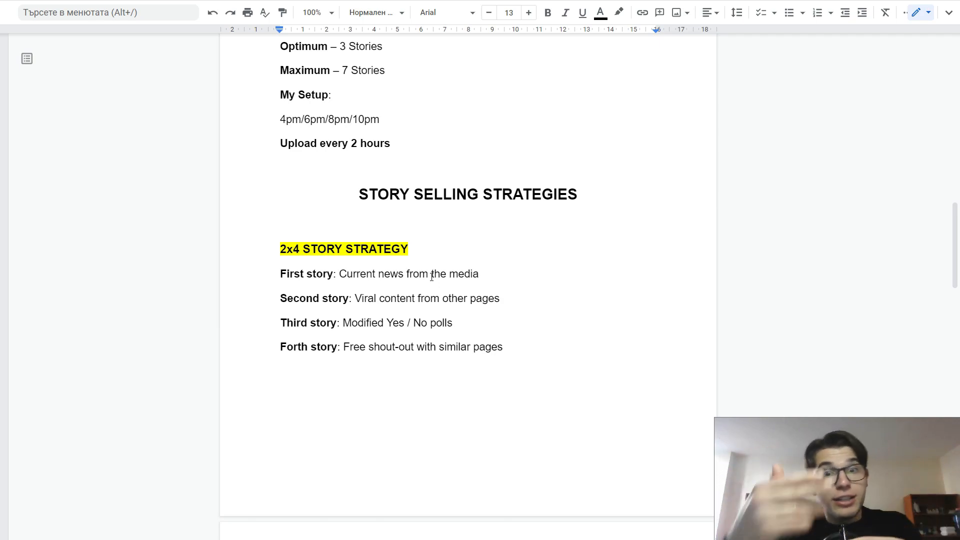
scroll(down, 3)
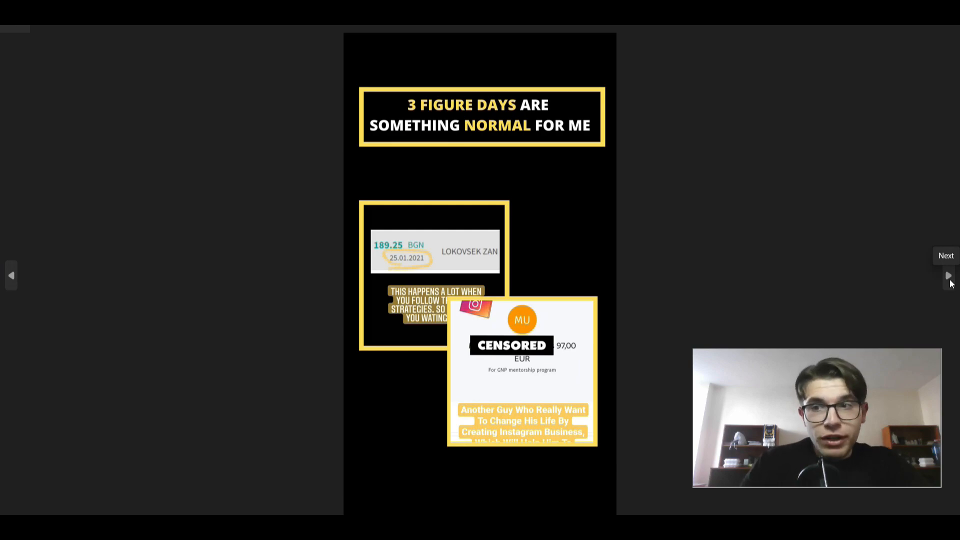
Advance through the example story slides, including the student results collage.
click(947, 275)
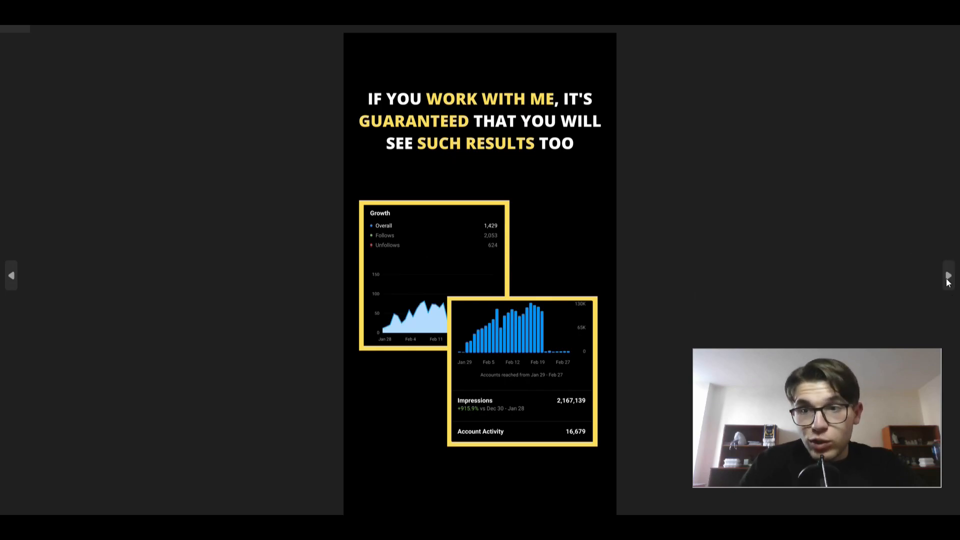
click(946, 276)
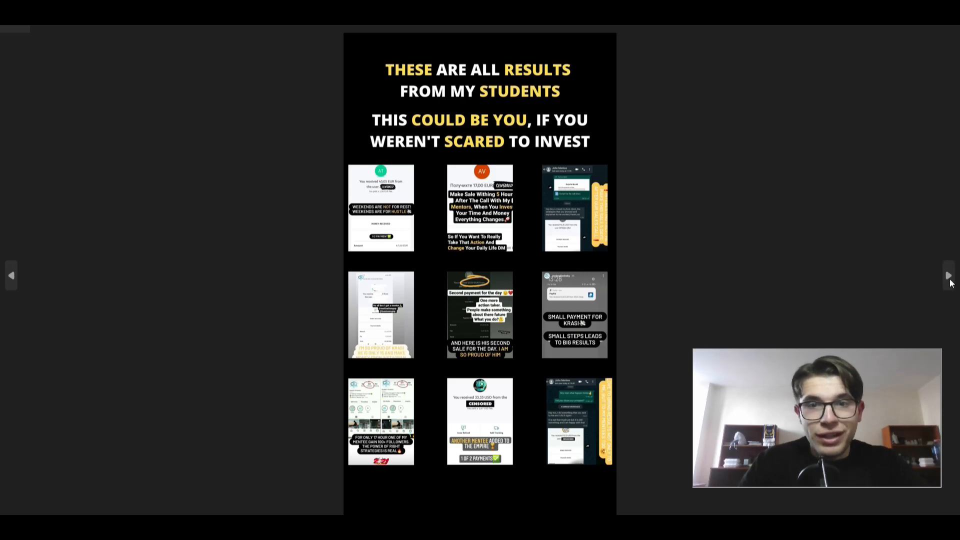
click(948, 274)
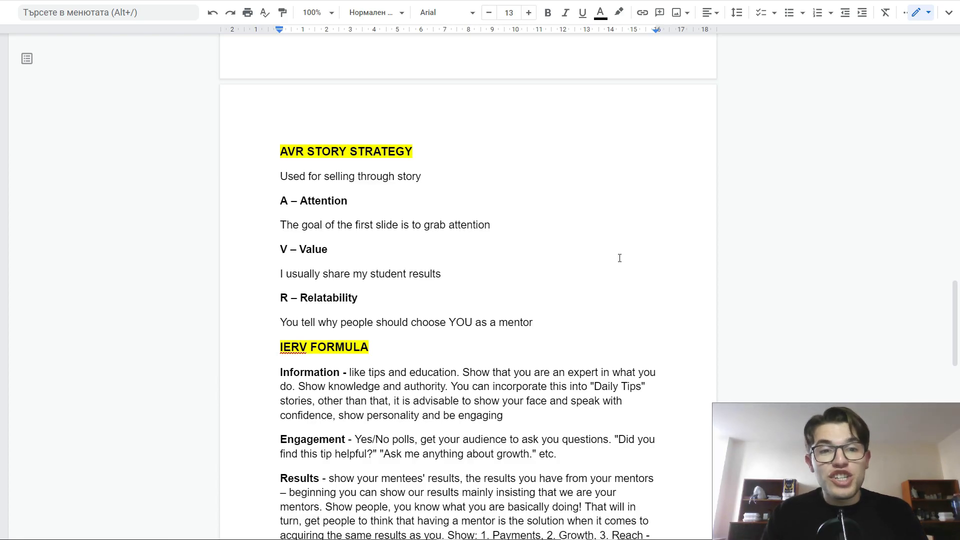
mouse_move(517, 269)
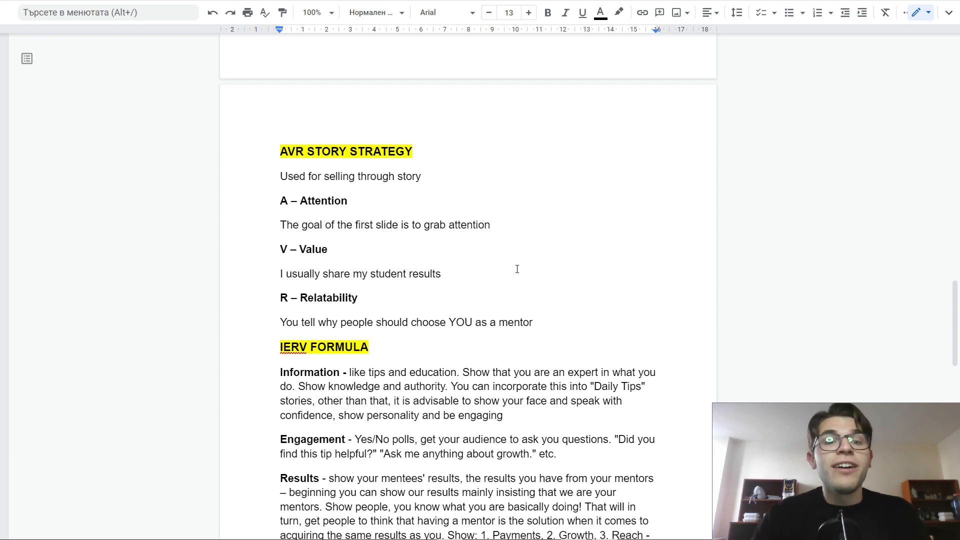
Scroll past the IERV FORMULA through Vehicle to the MORE ABOUT STORIES section.
scroll(down, 3)
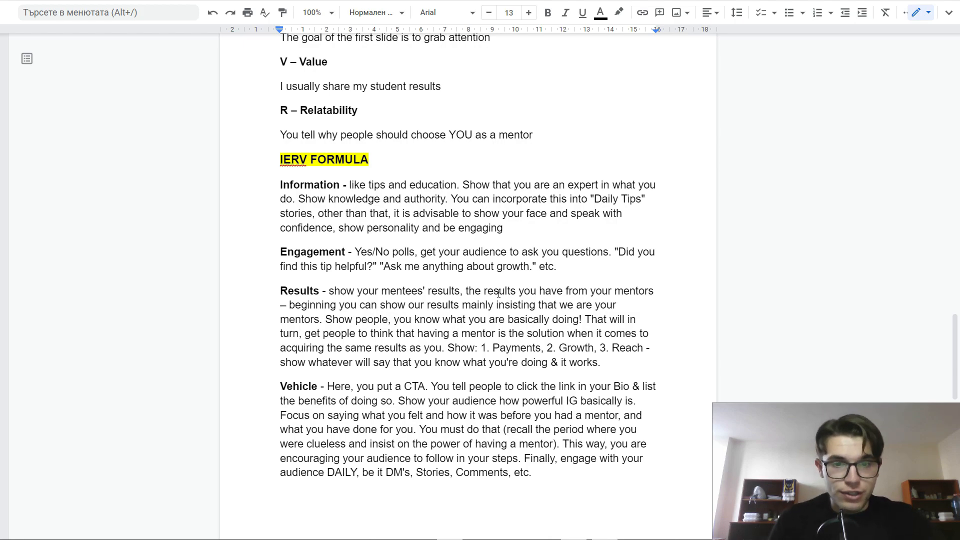
scroll(down, 3)
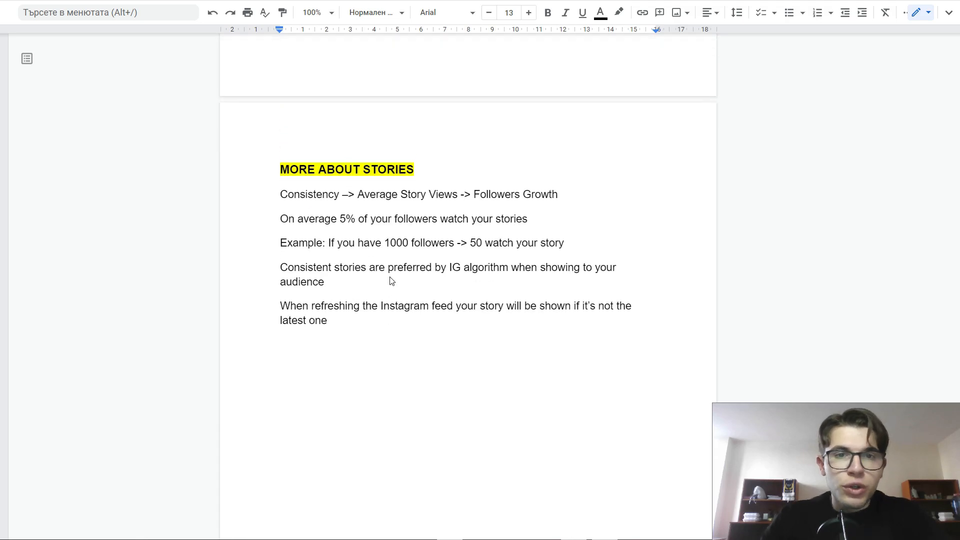